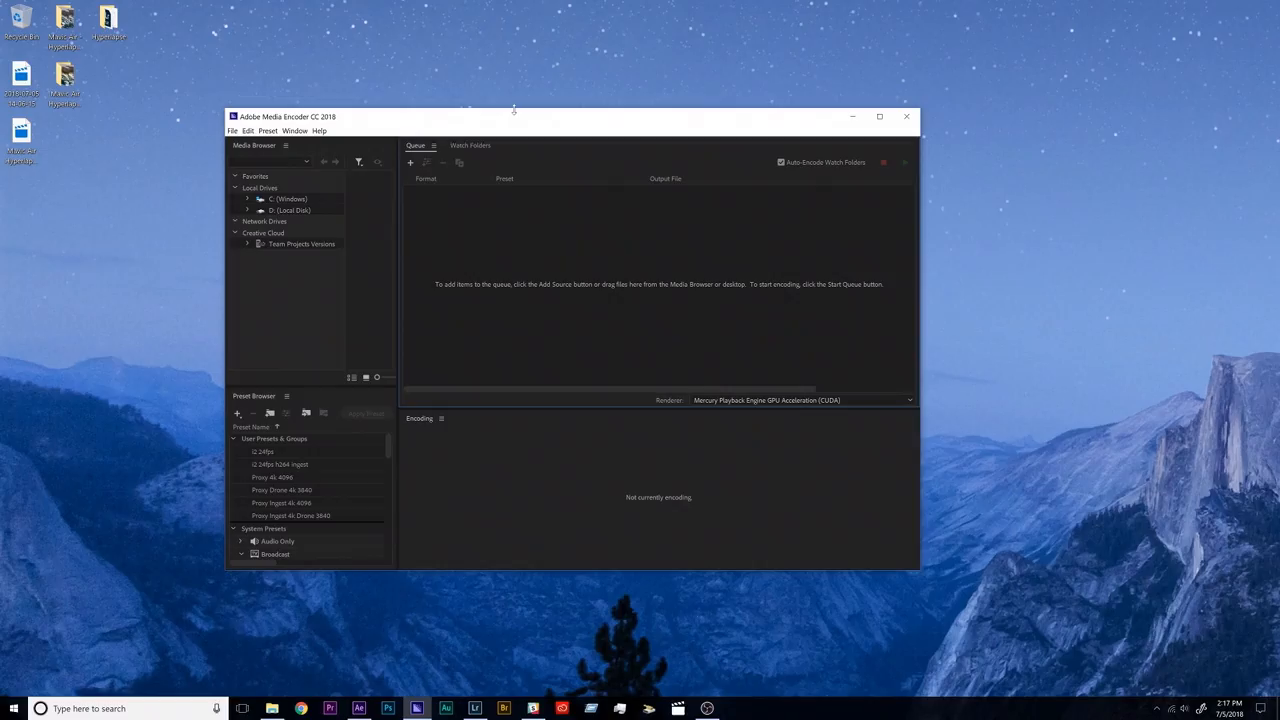
Bring the Mavic Air hyperlapse clip into the queue, opening Export Settings with H.264.
drag(512, 116, 556, 96)
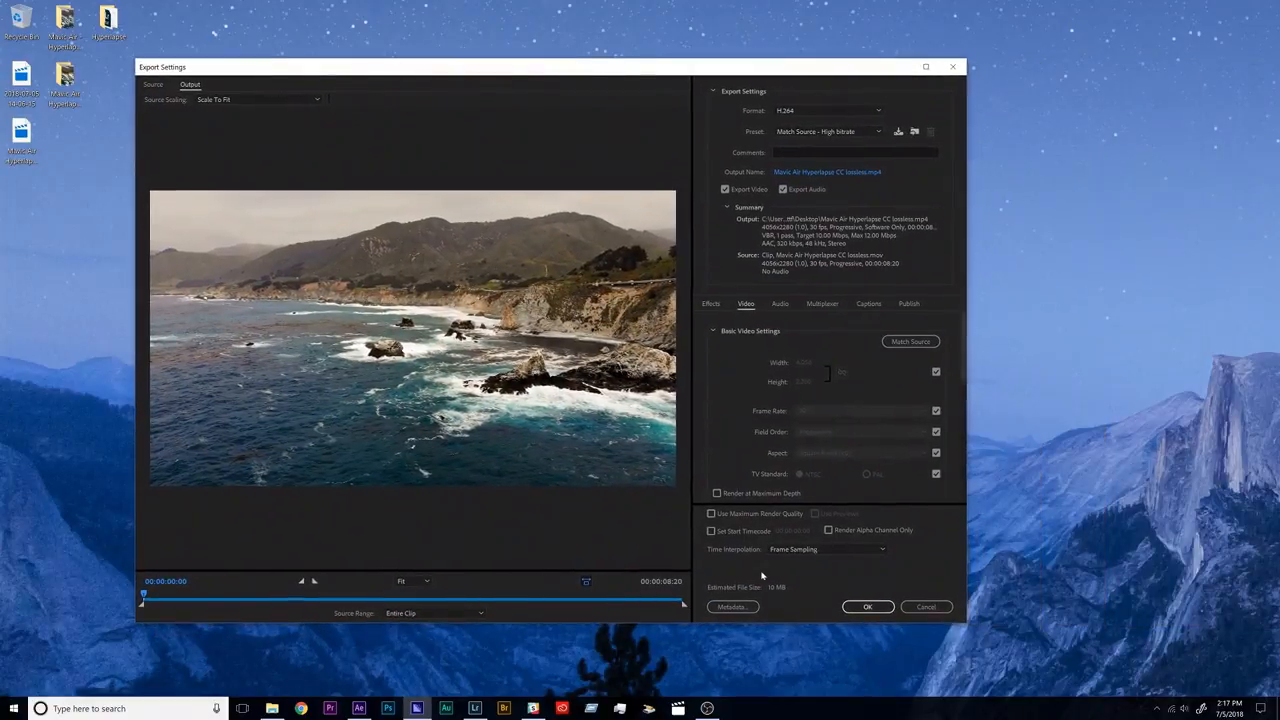
Enable Render at Maximum Depth and save the output to Desktop as 'Mavic Air Hyperlapse CC h.264'.
click(828, 172)
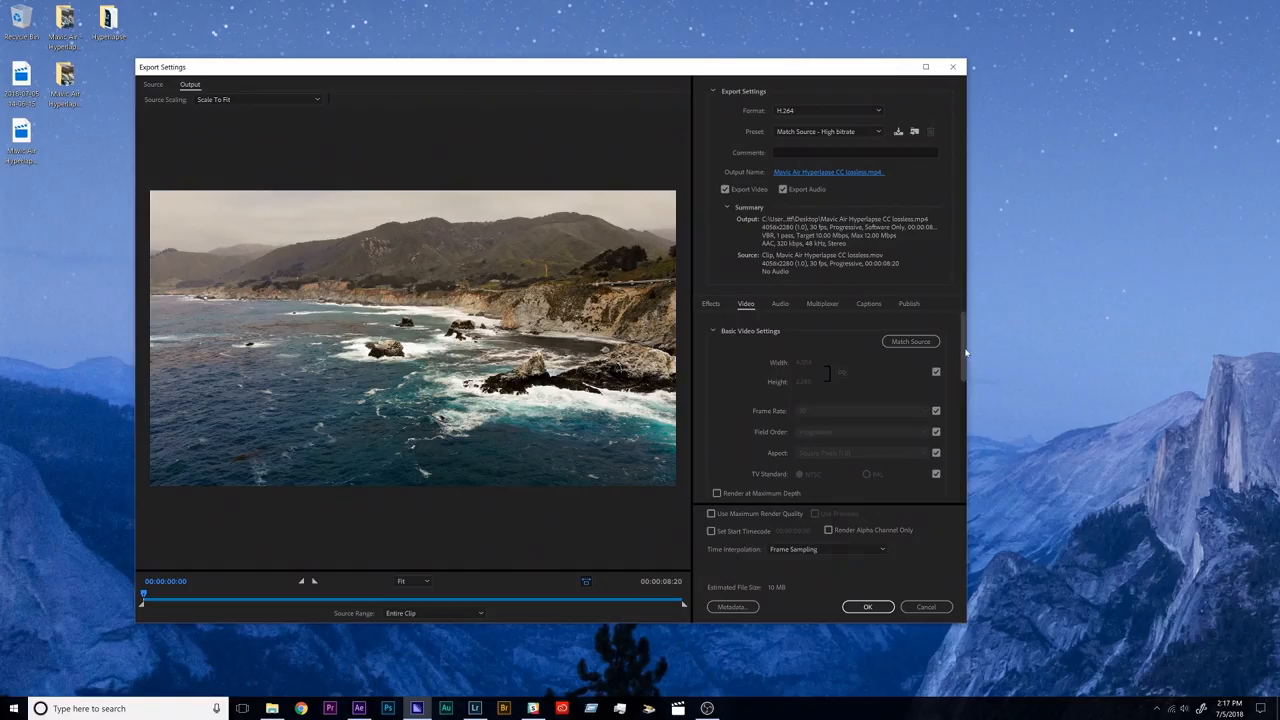
click(716, 492)
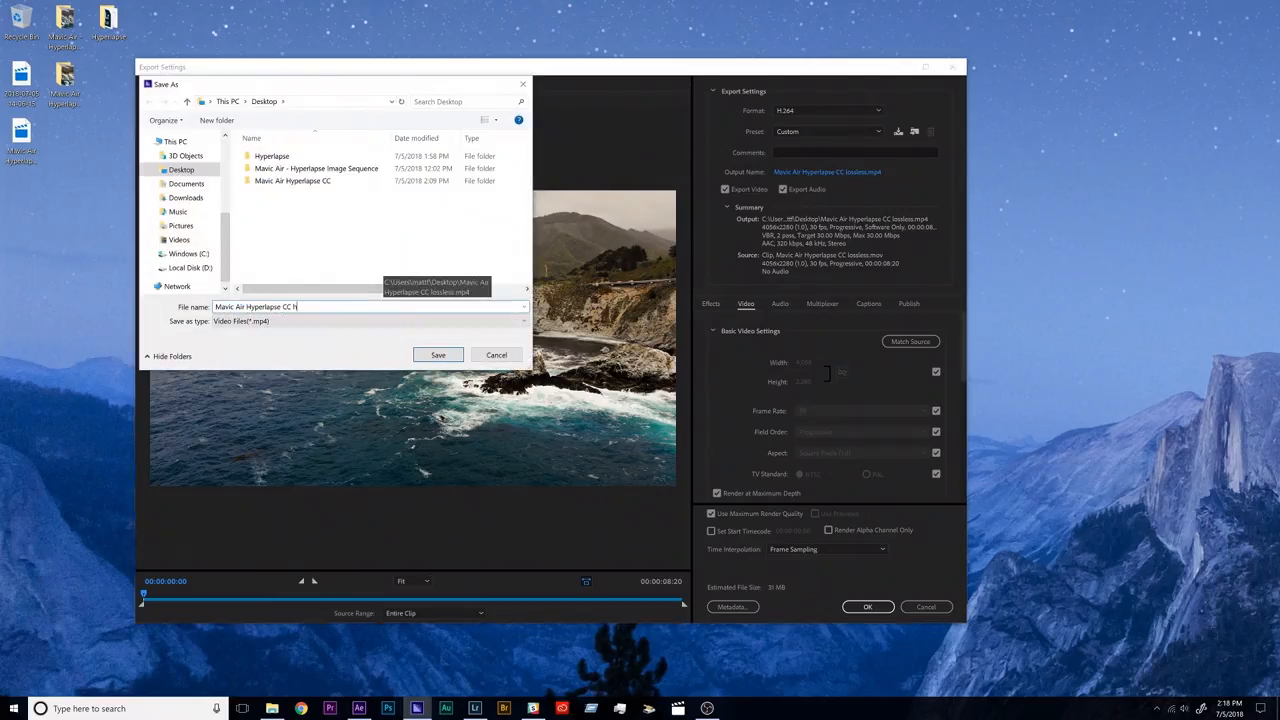
text(.264)
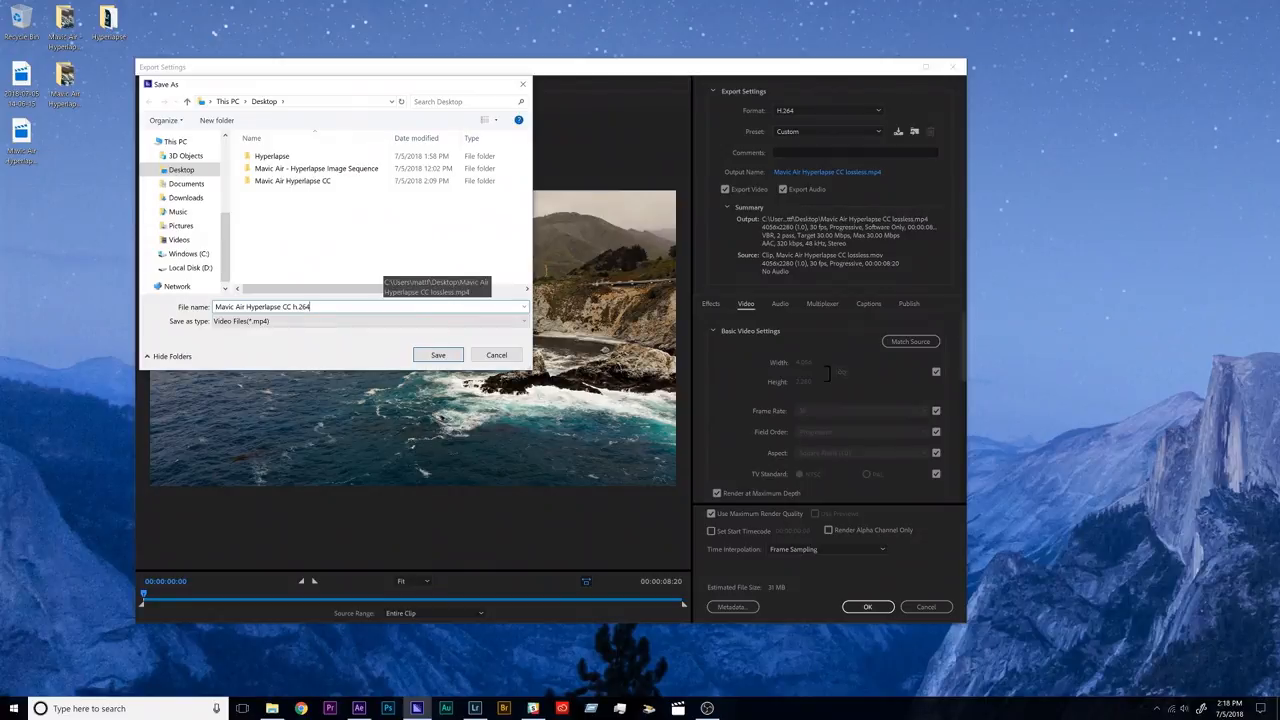
click(438, 356)
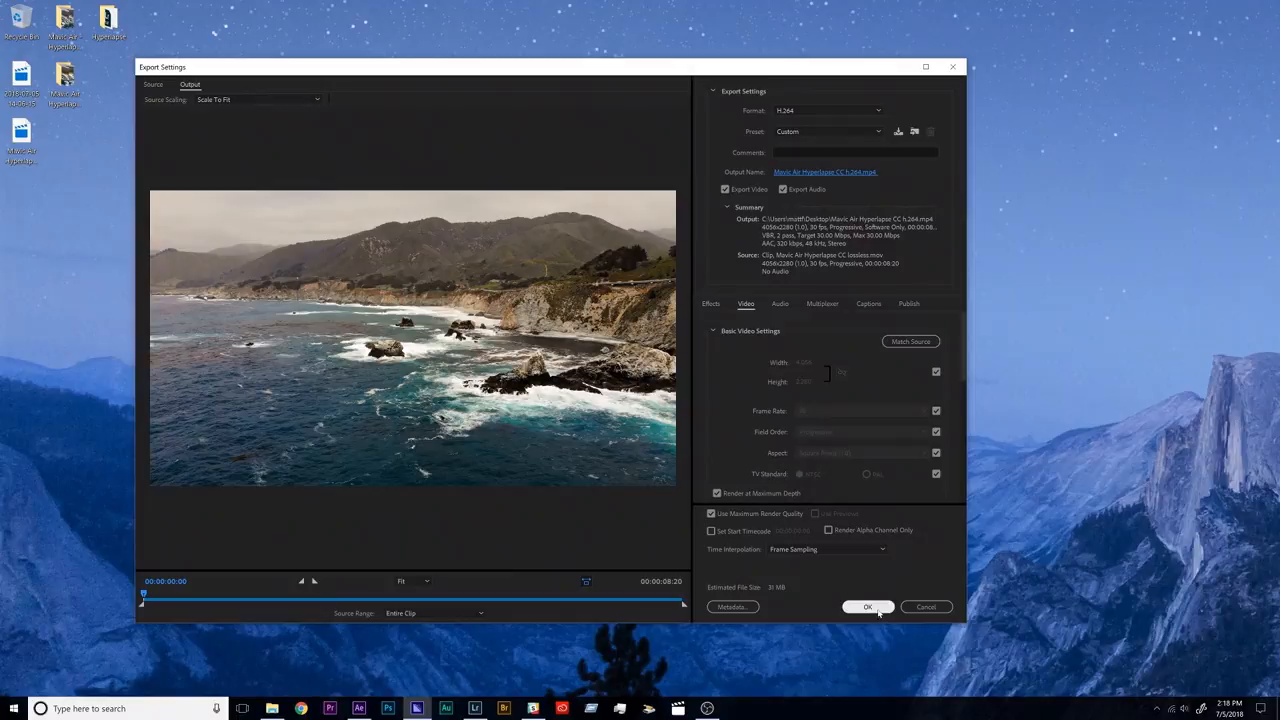
Queue the job, encode it, and play the finished MP4 in Movies & TV with more options shown.
click(862, 608)
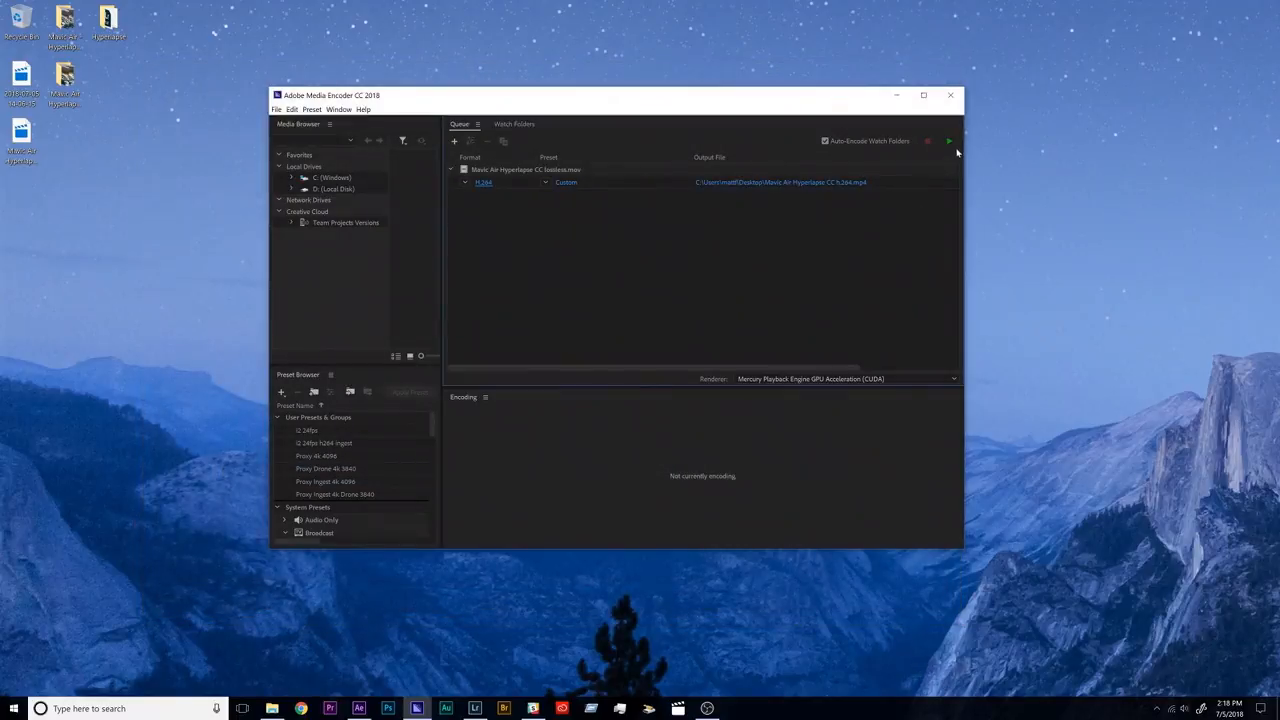
click(950, 148)
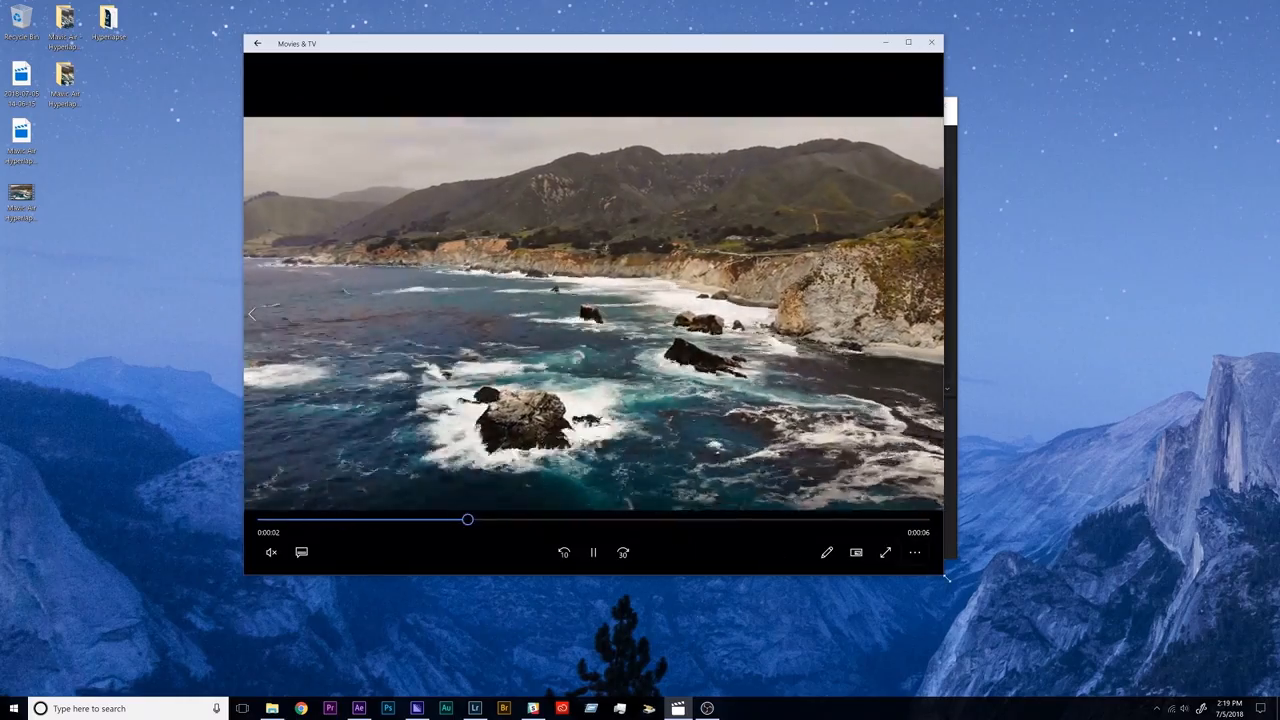
click(916, 552)
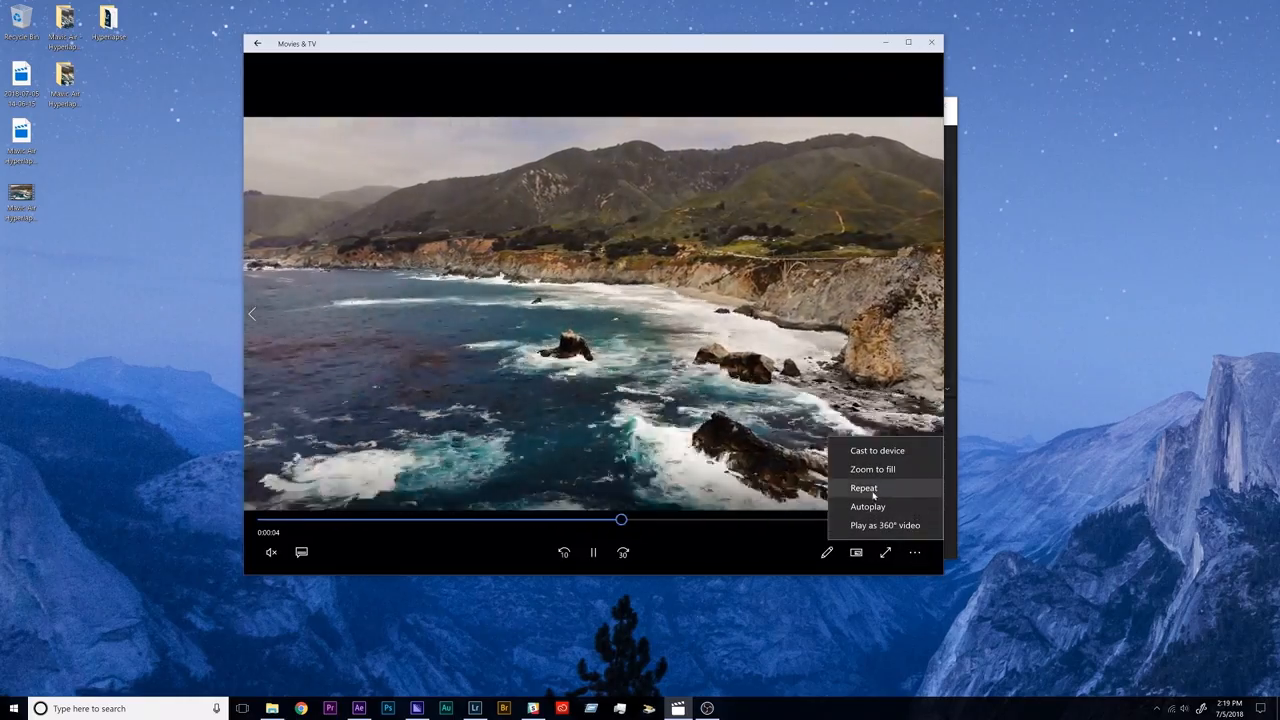